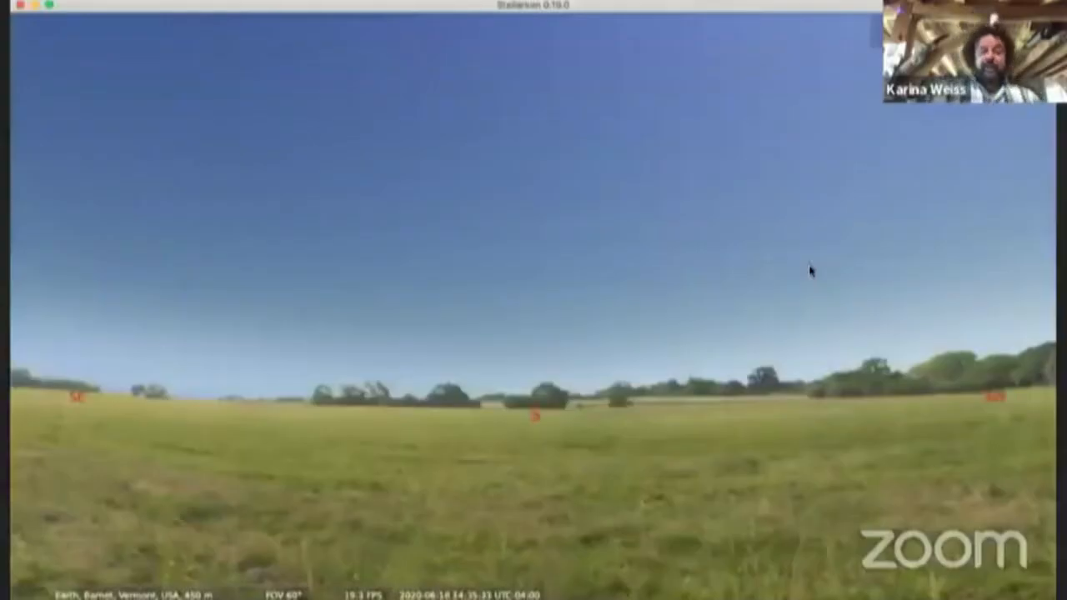
mouse_move(798, 255)
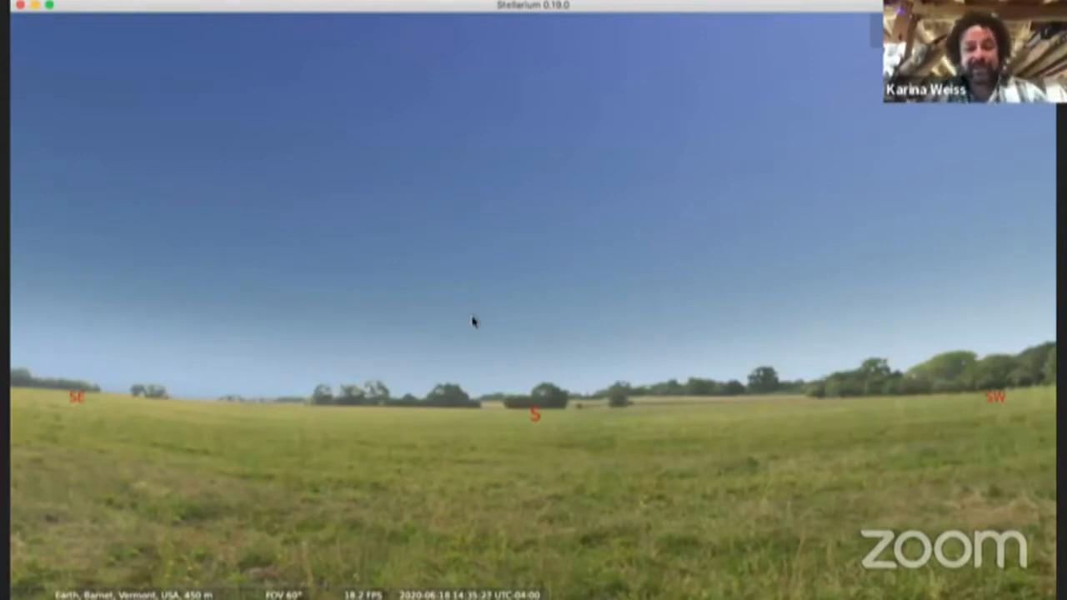
mouse_move(427, 25)
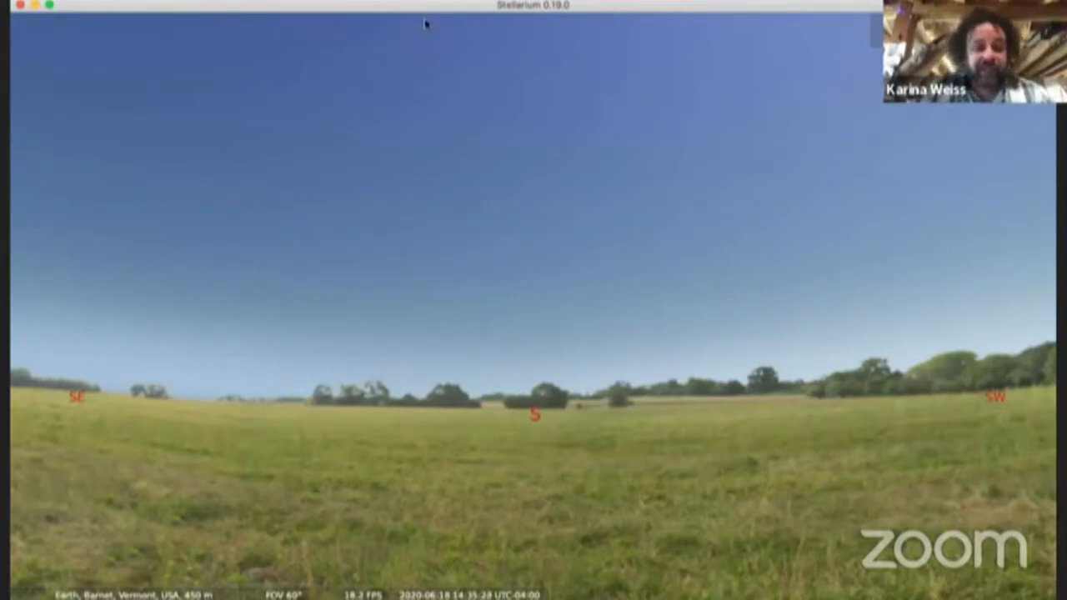
mouse_move(510, 223)
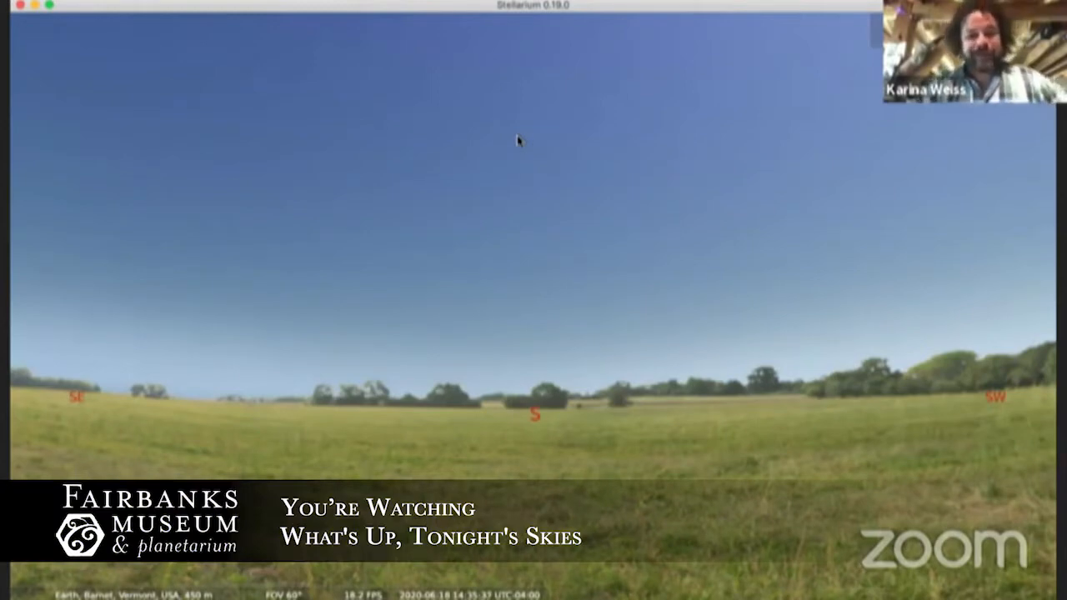
mouse_move(514, 294)
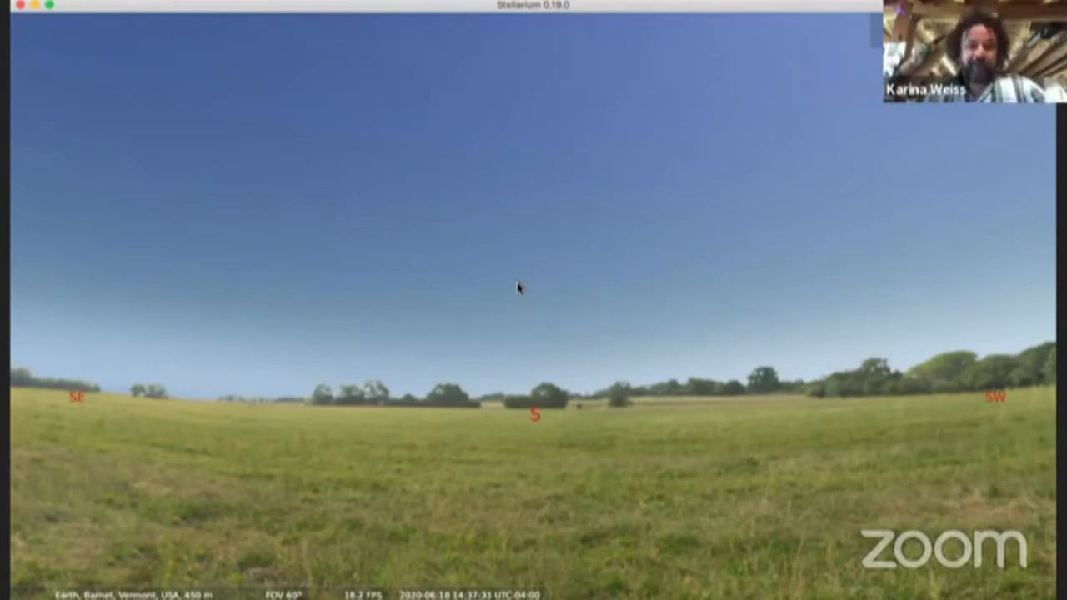
mouse_move(620, 80)
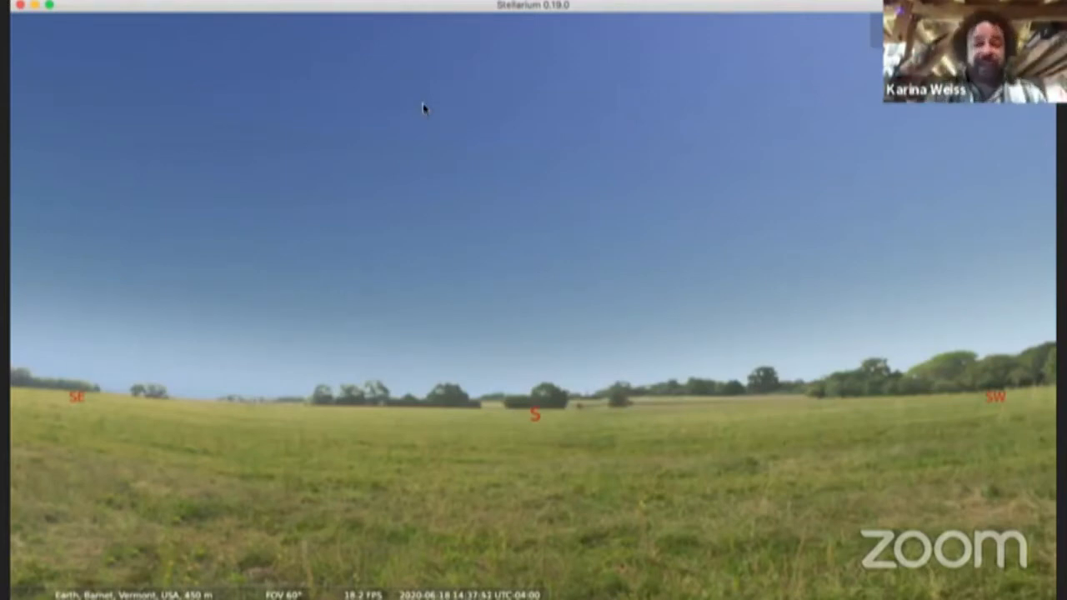
mouse_move(614, 185)
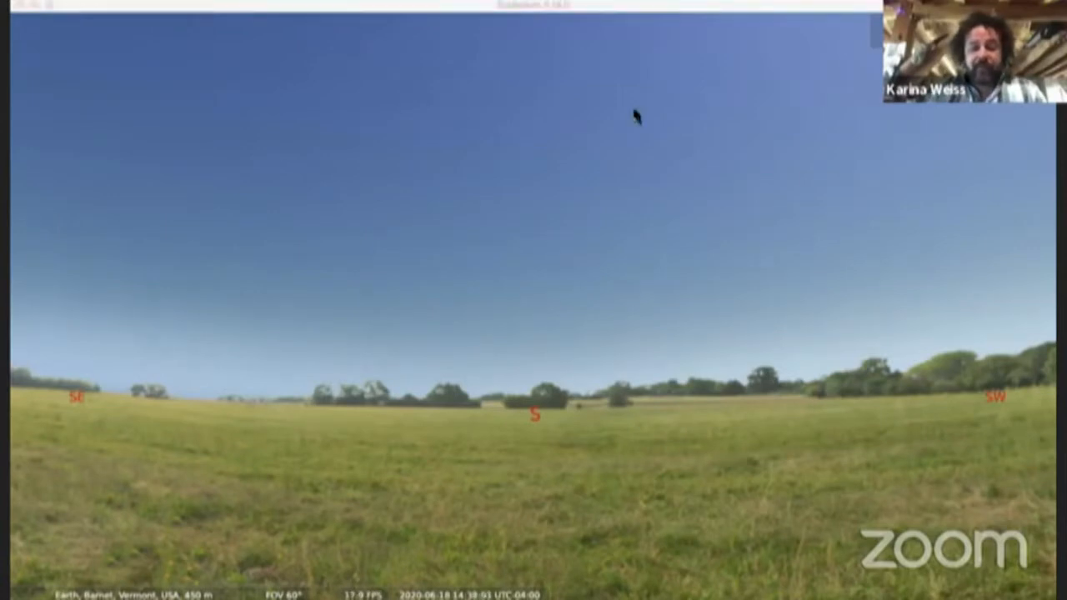
mouse_move(520, 331)
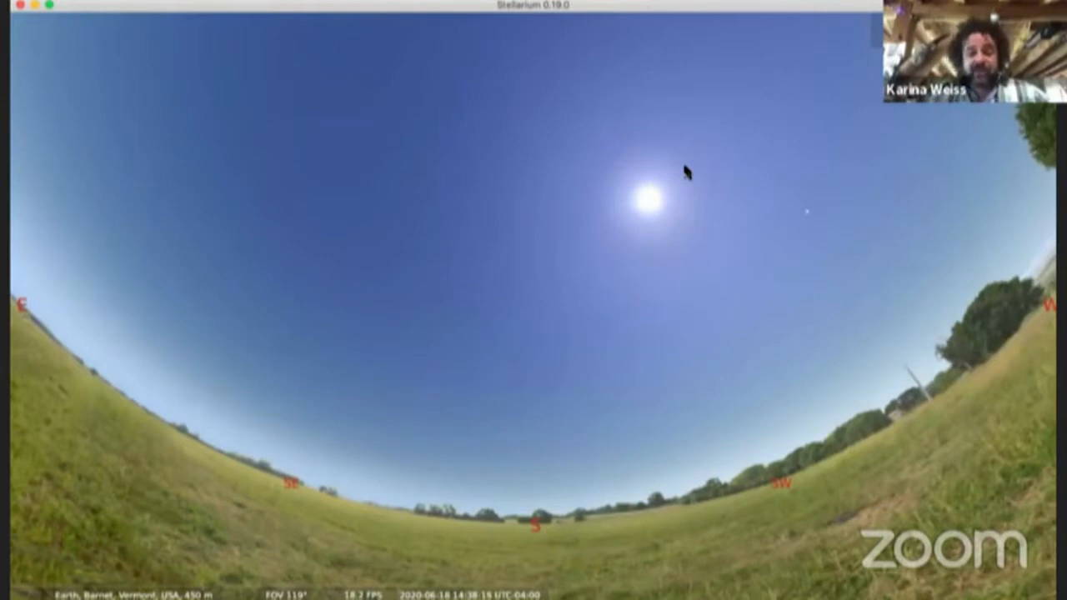
mouse_move(647, 244)
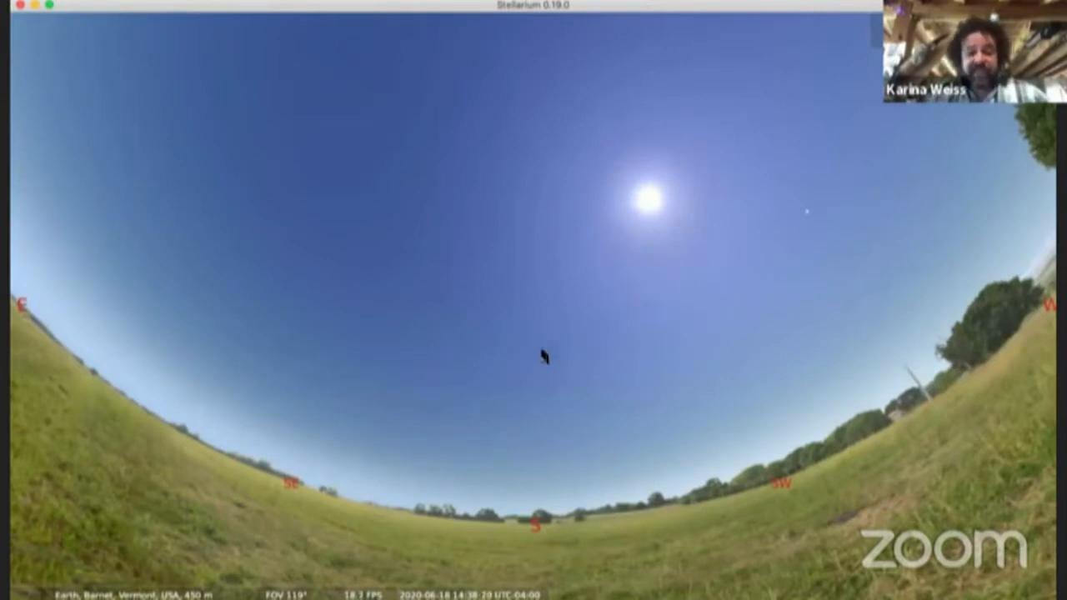
mouse_move(20, 368)
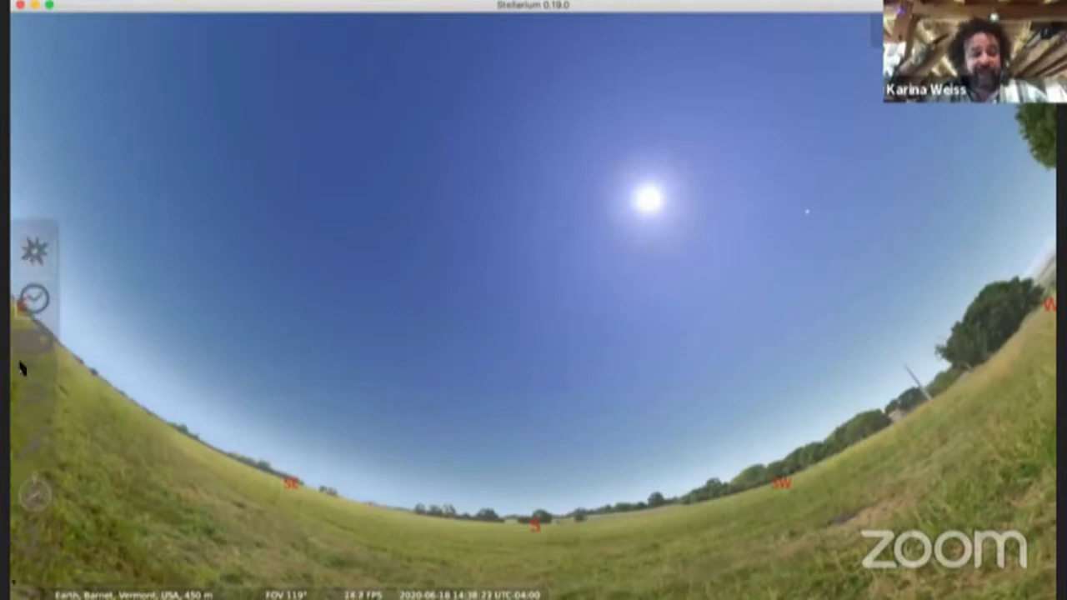
Turn on the Meridian line in the View window's Markings options and close the window
left_click(34, 337)
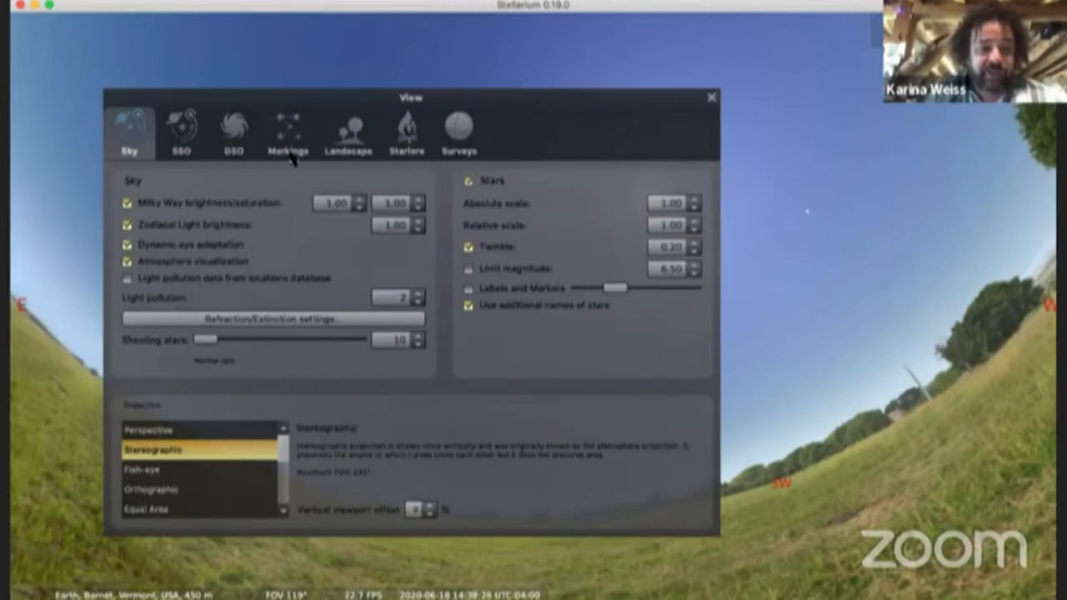
left_click(286, 130)
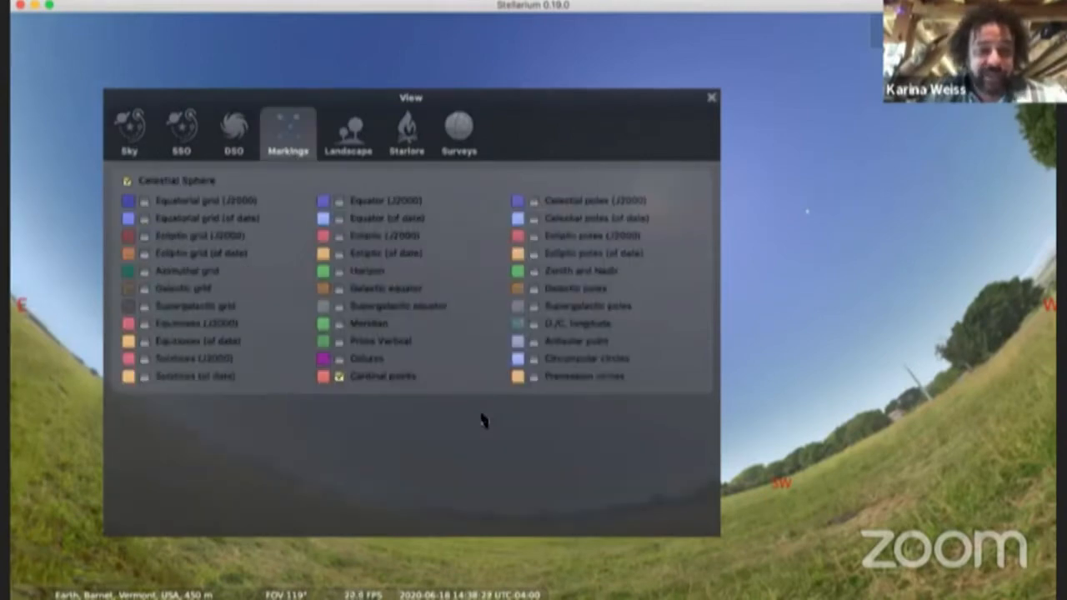
mouse_move(360, 324)
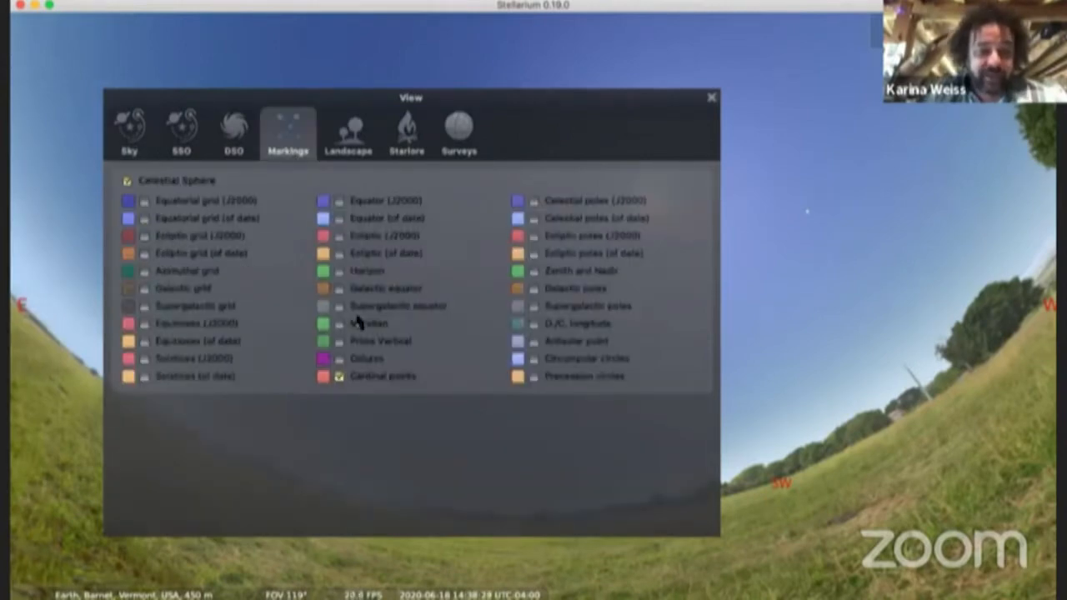
left_click(339, 323)
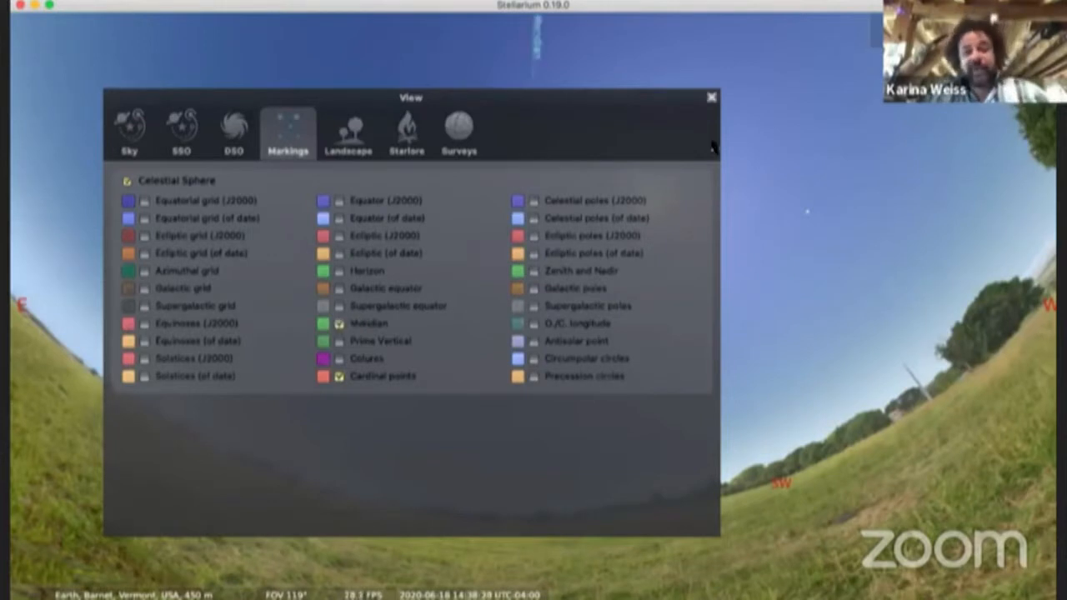
left_click(708, 97)
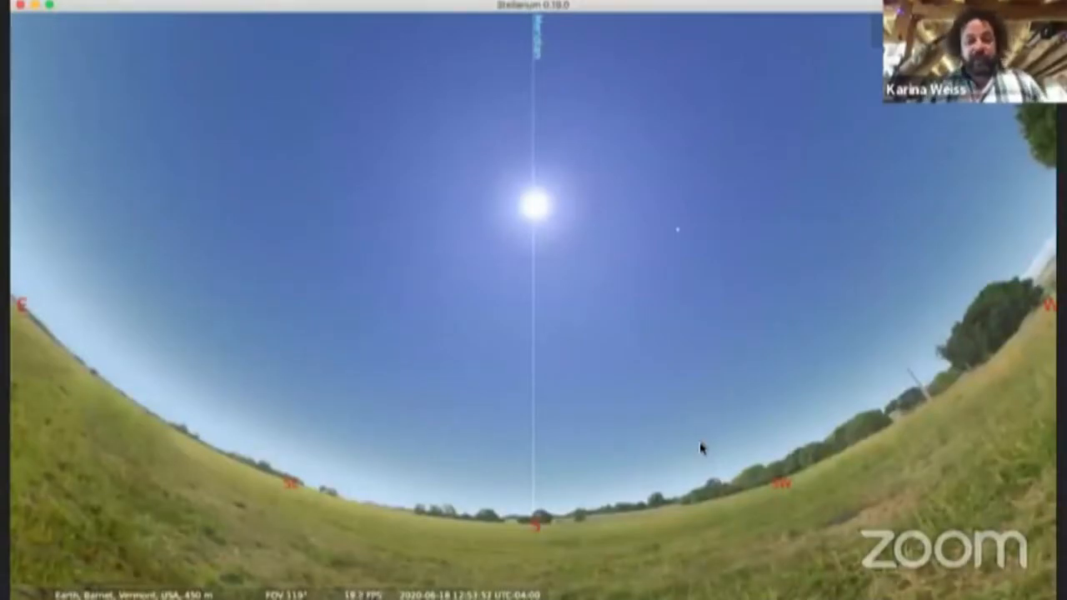
mouse_move(602, 176)
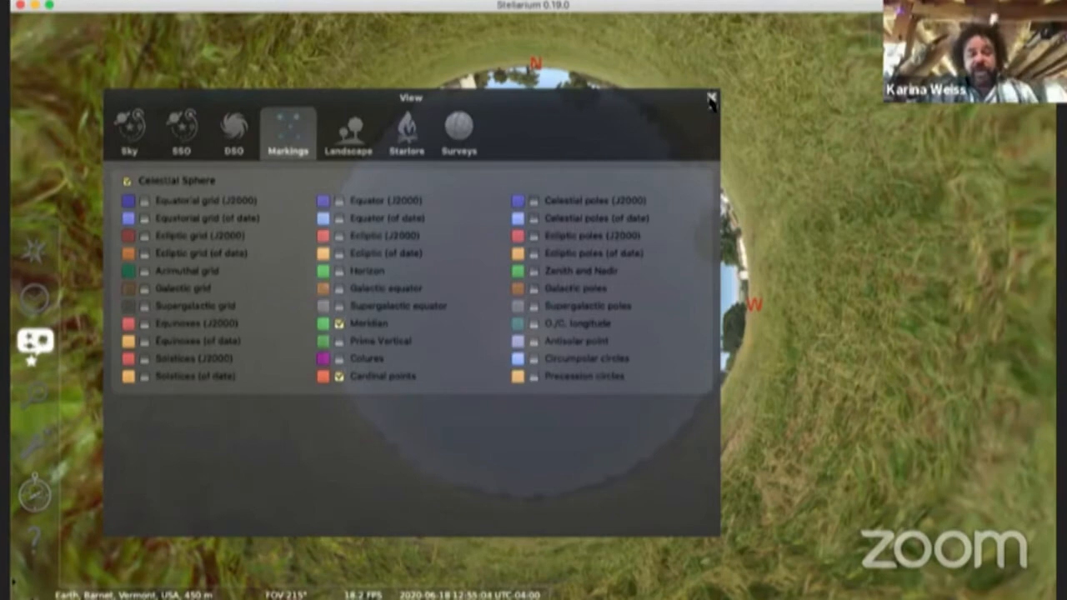
left_click(710, 100)
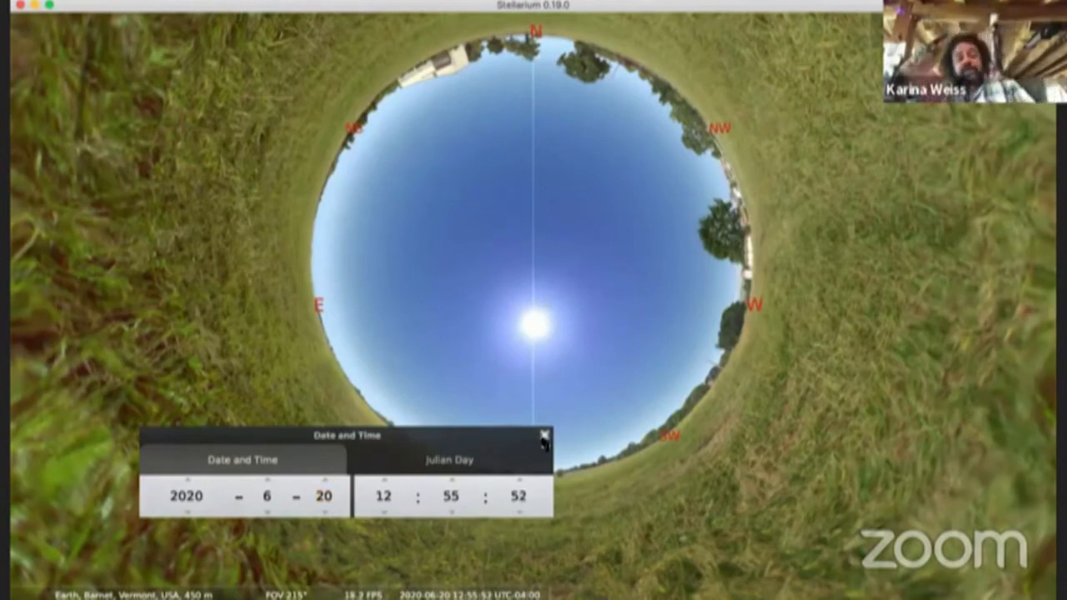
Close the Date and Time window after moving the day to June 20, 2020
left_click(544, 433)
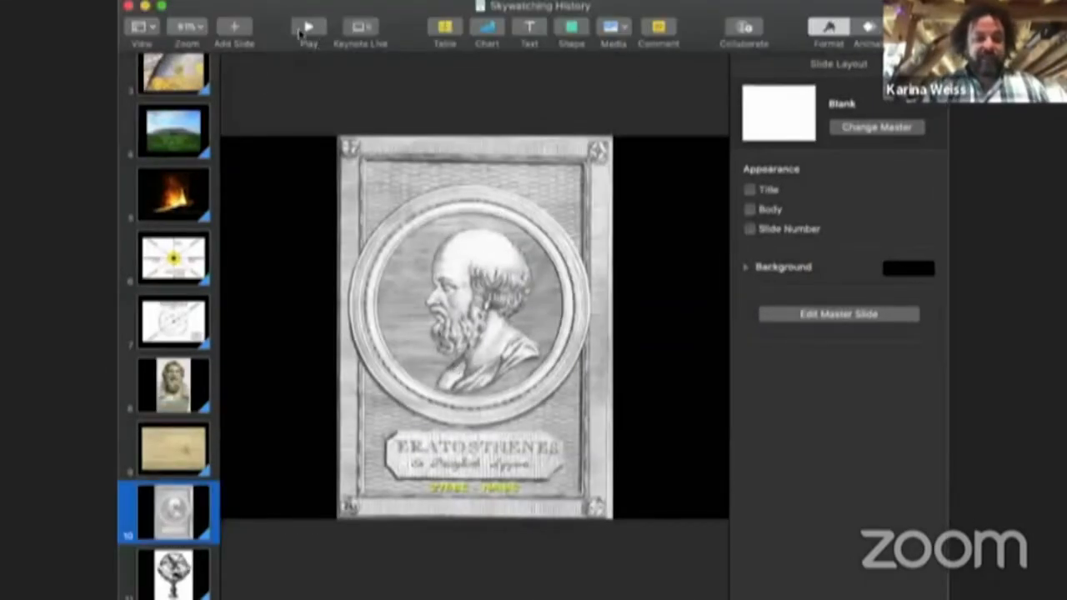
Switch over to Keynote to show the Skywatching History deck
left_click(306, 25)
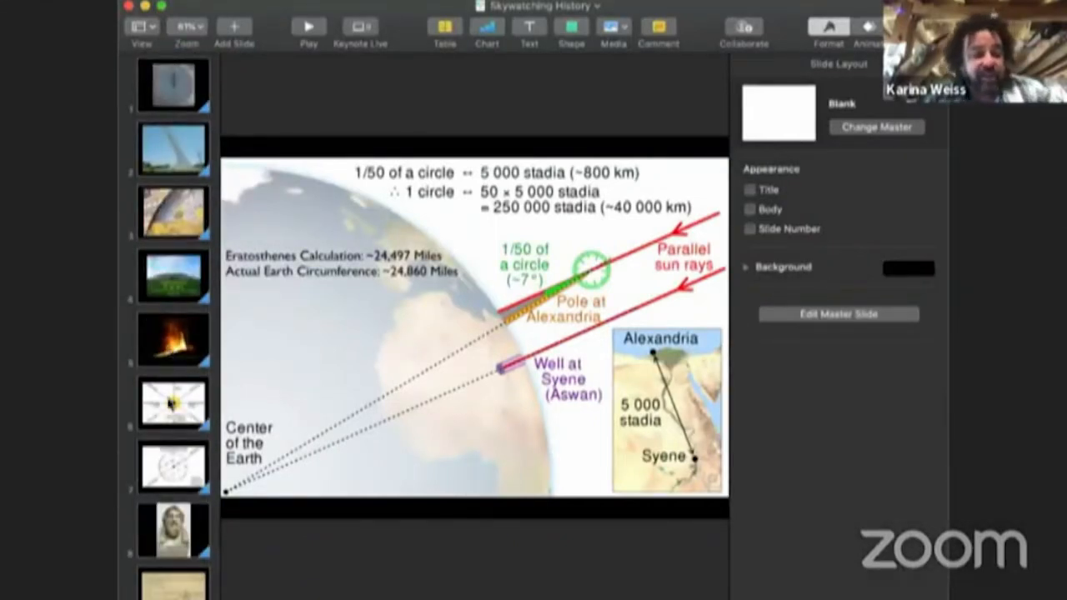
left_click(170, 467)
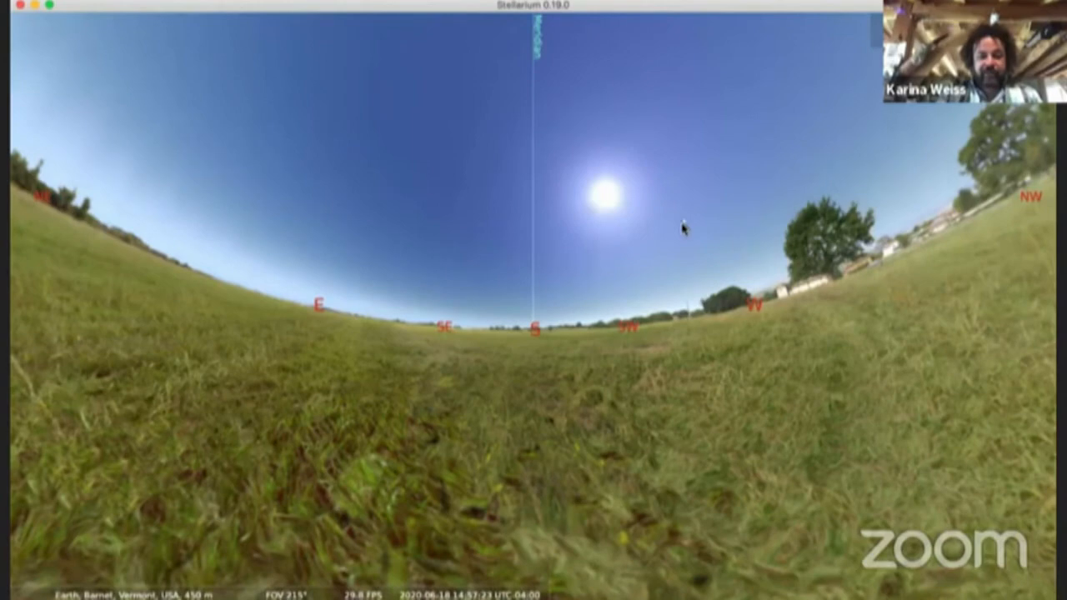
Select the Moon to show its info panel, briefly checking the Sky and viewing options
left_click(683, 230)
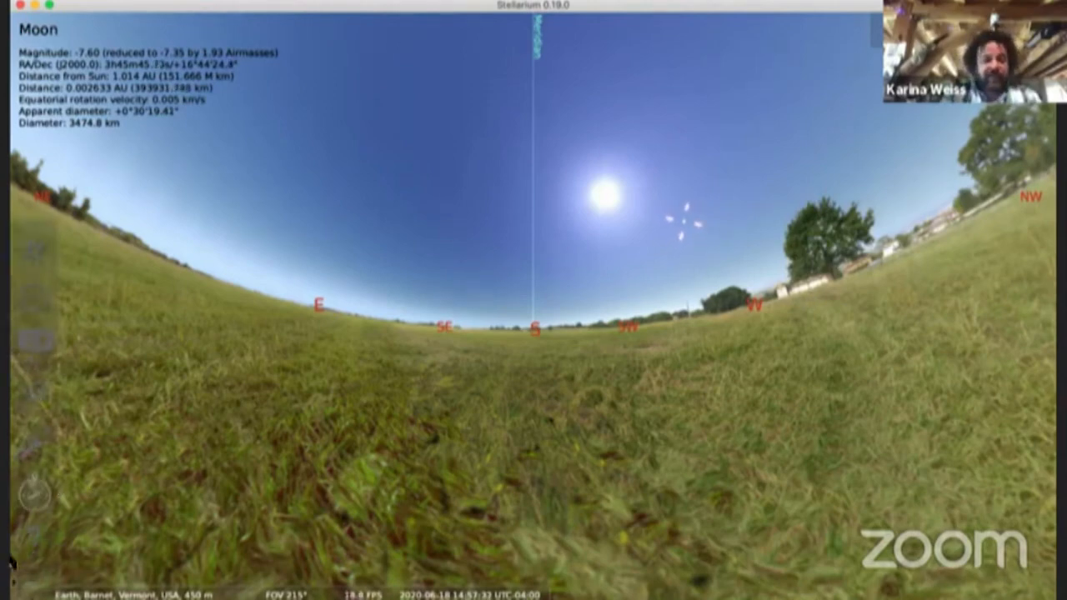
mouse_move(32, 340)
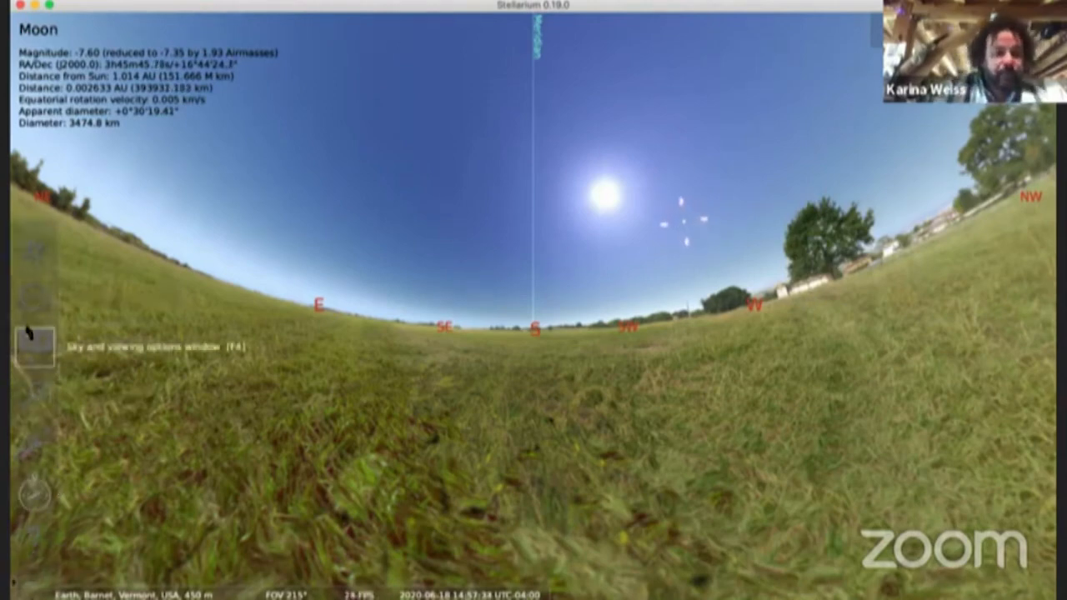
left_click(30, 352)
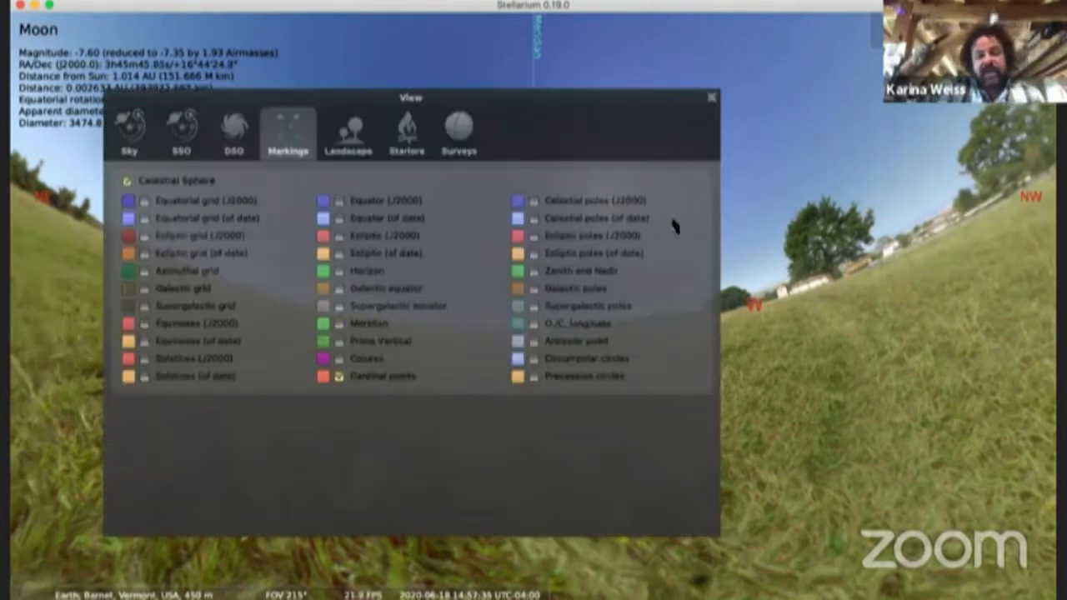
left_click(710, 97)
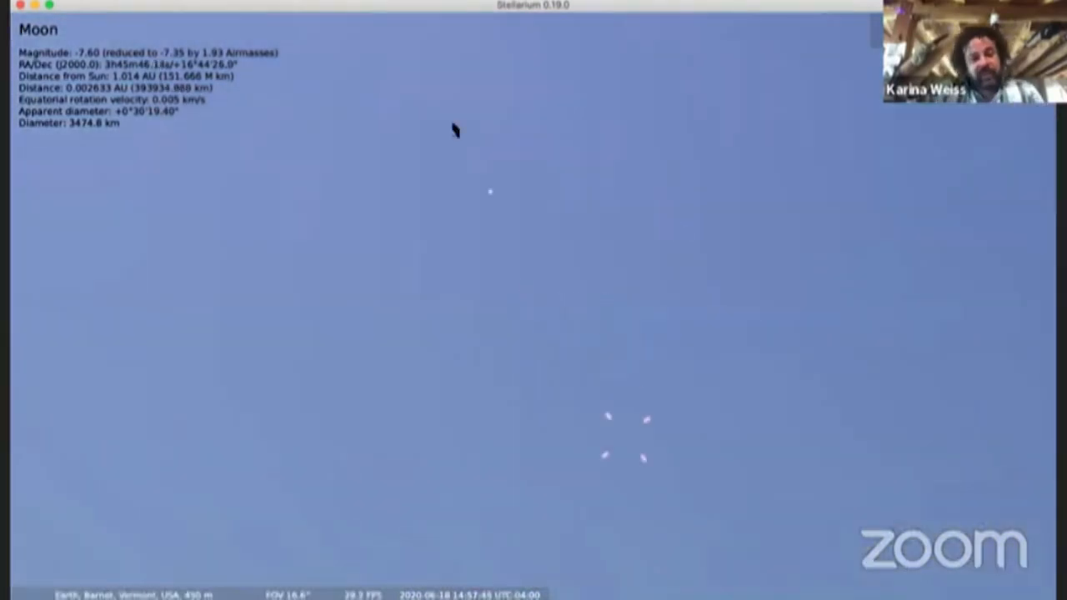
Reselect the Moon, widen the view, and bring up the Date and Time window reading 2020-06-18
left_click(491, 194)
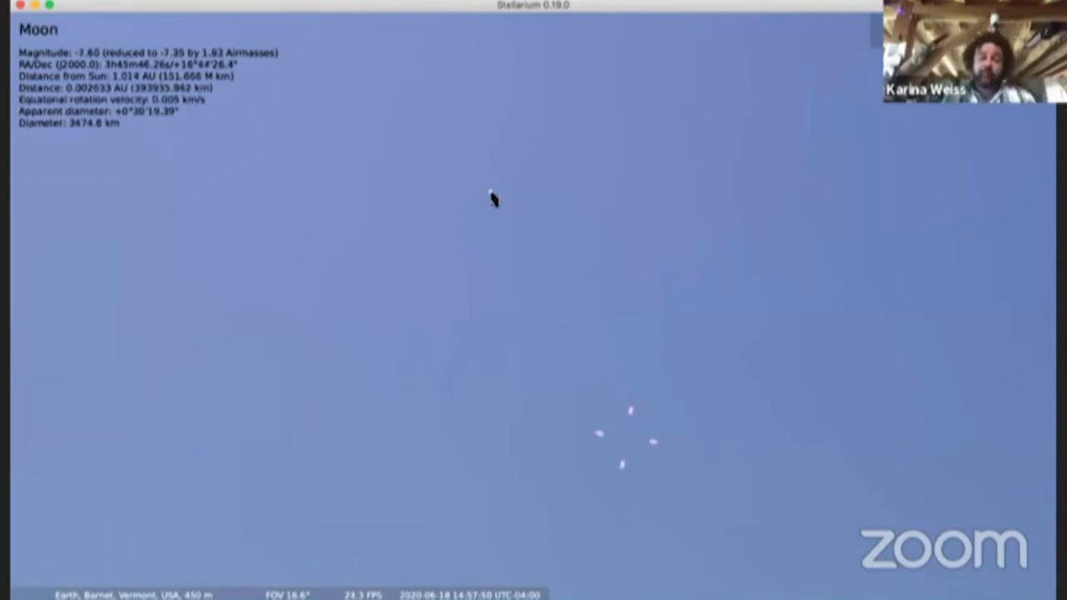
left_click(495, 200)
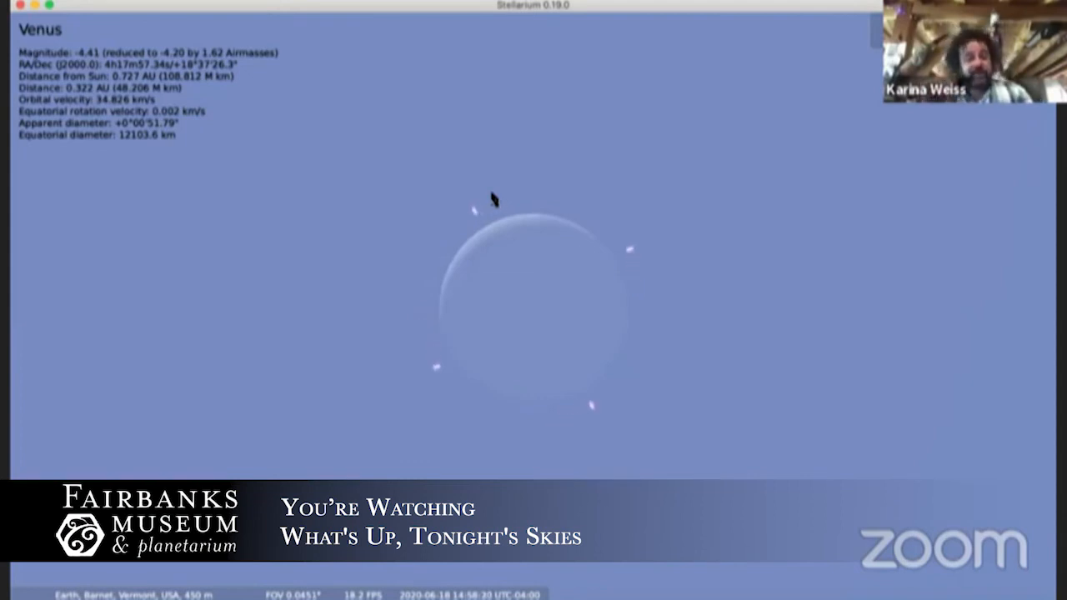
scroll("down", 3)
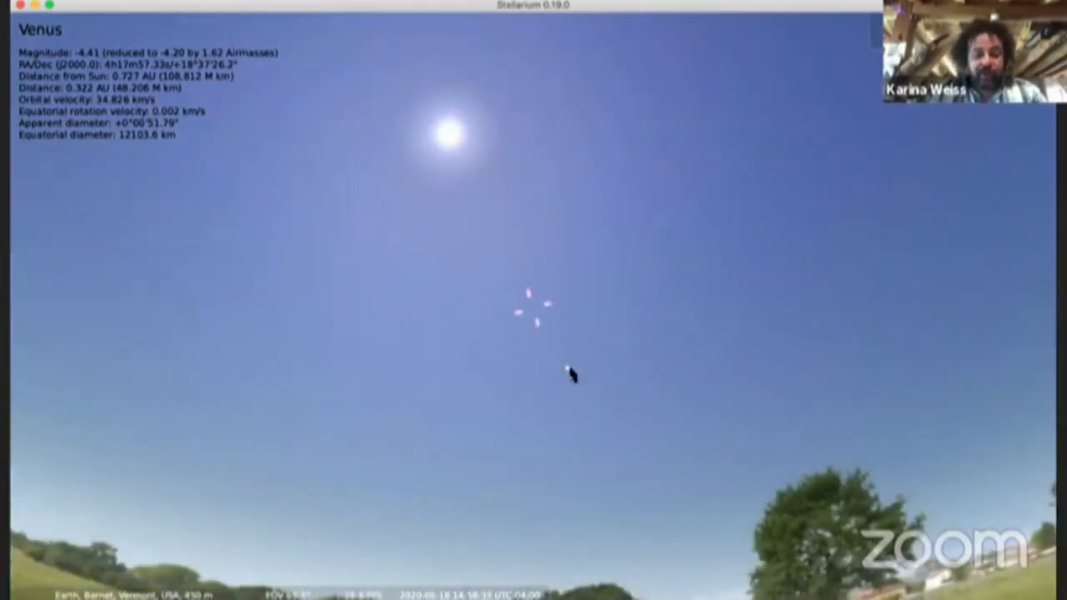
mouse_move(32, 357)
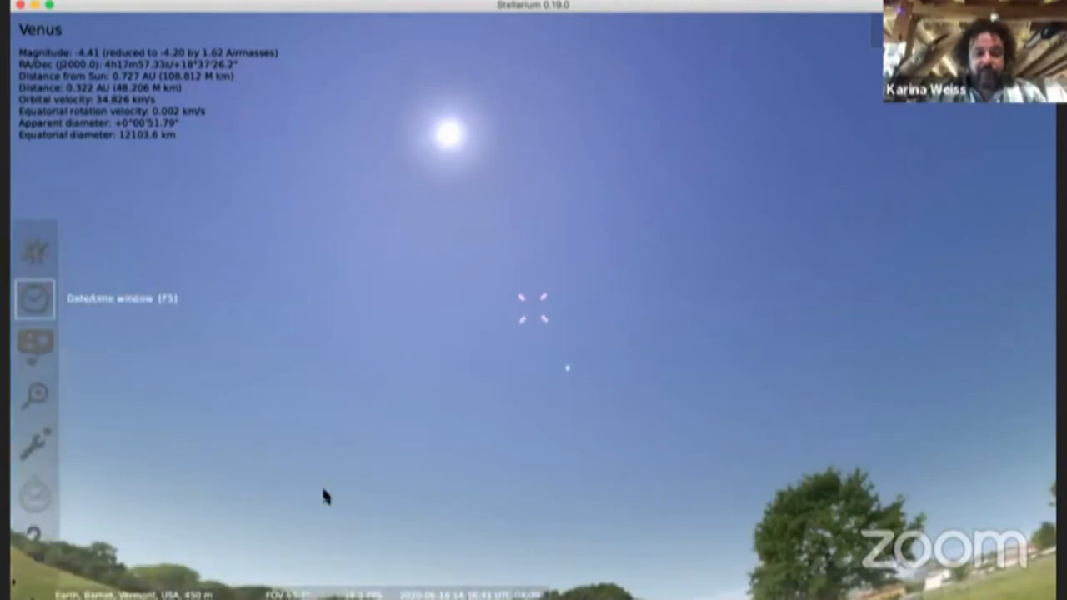
left_click(33, 297)
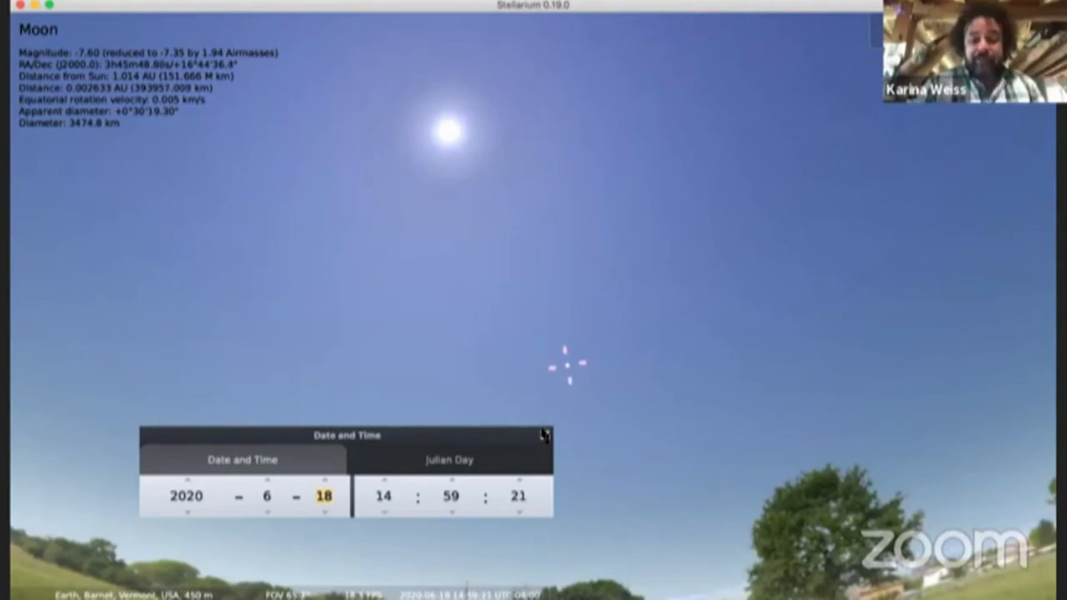
Move the clock to 2020-06-19 around 04:05 for a predawn sky and close the window
left_click(547, 435)
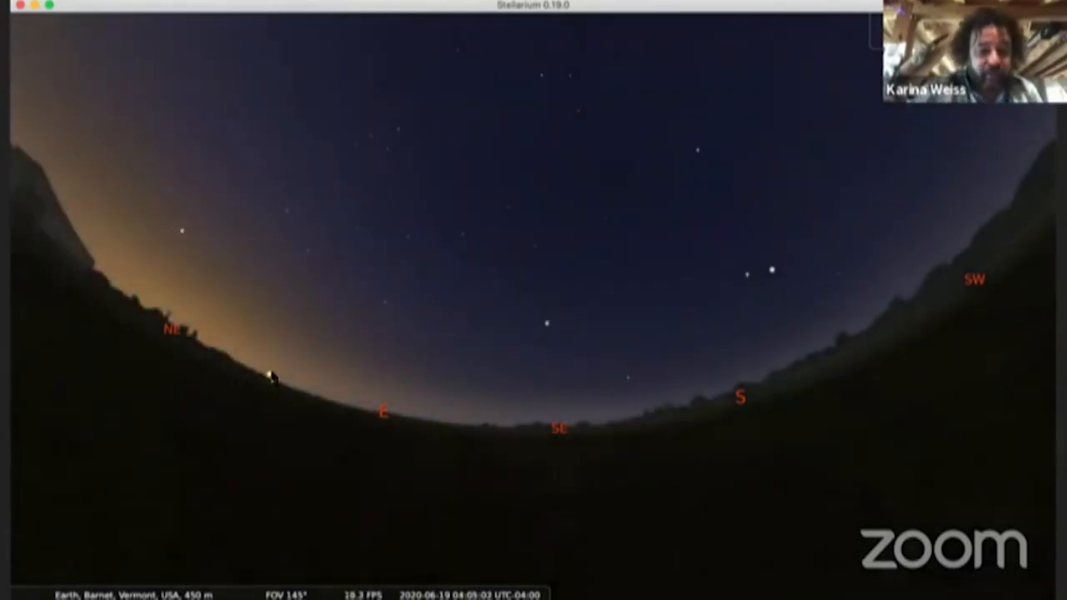
Select Venus to show its details and widen the view toward the northeast horizon
left_click(271, 385)
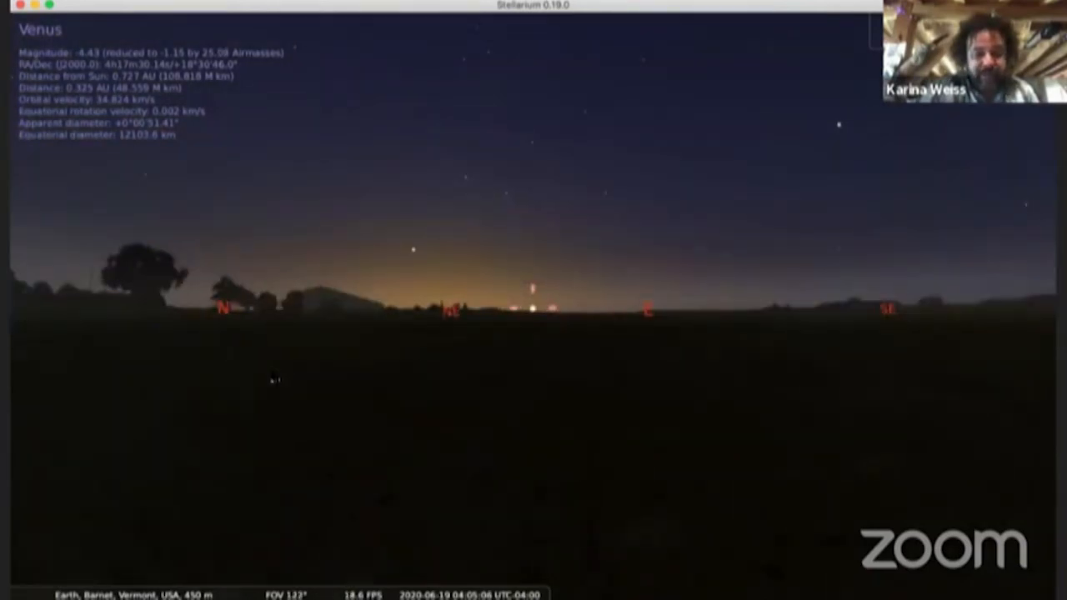
scroll("down", 3)
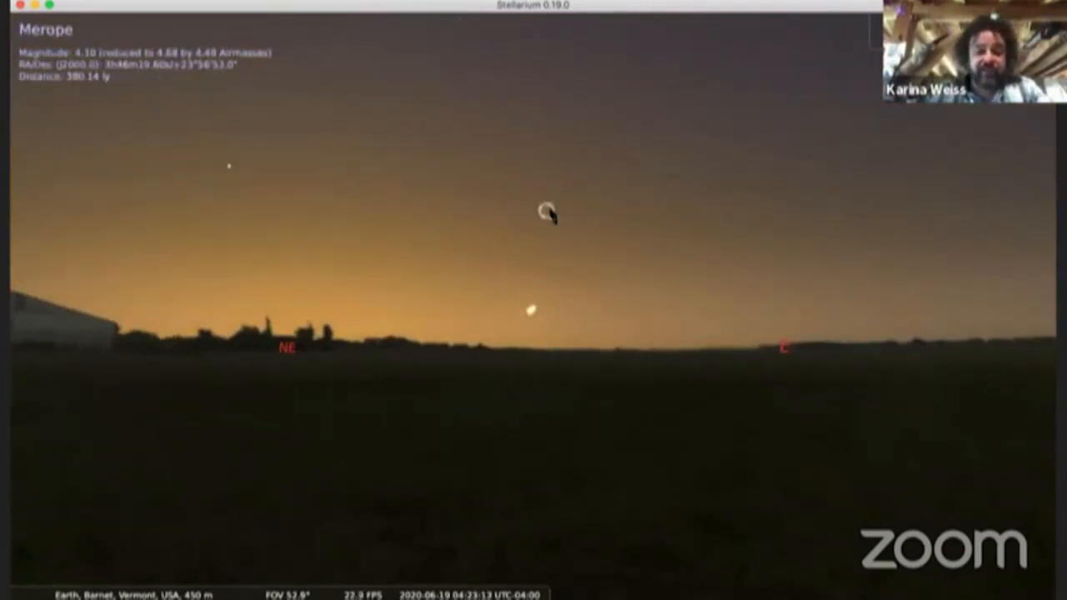
mouse_move(572, 267)
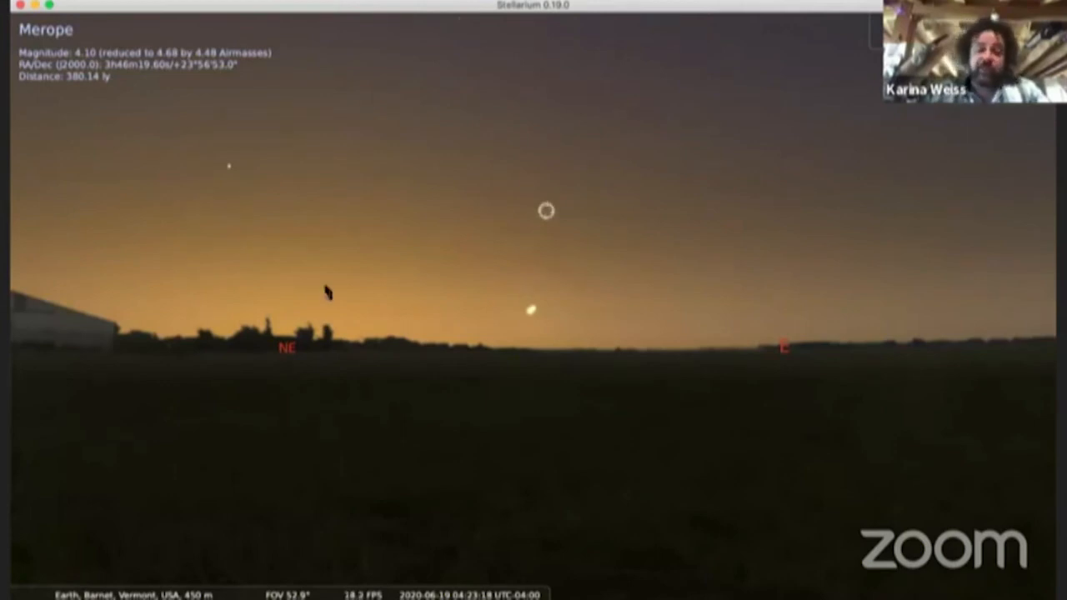
mouse_move(570, 275)
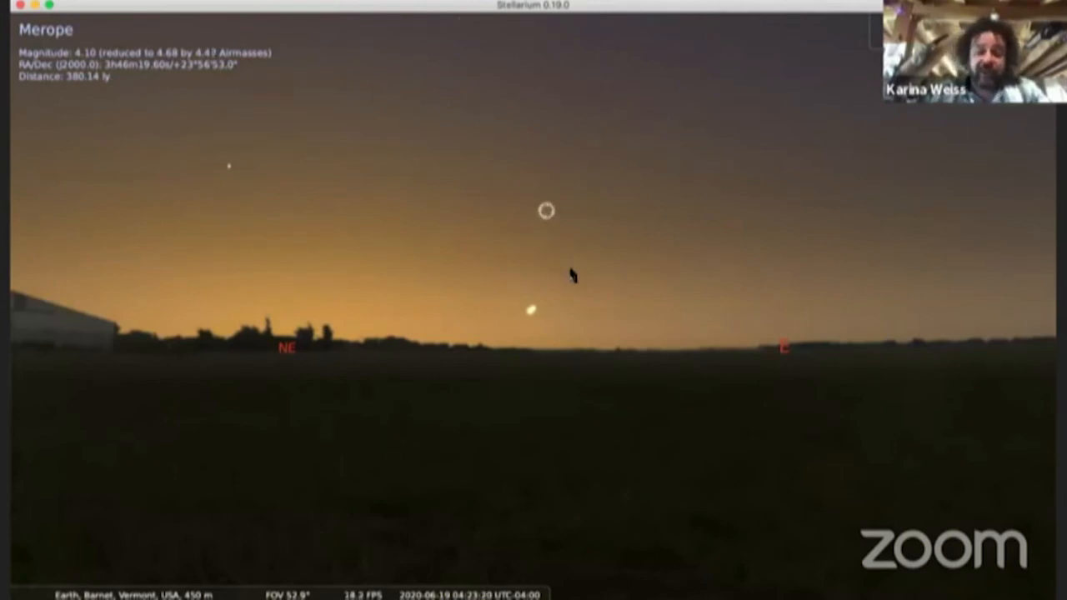